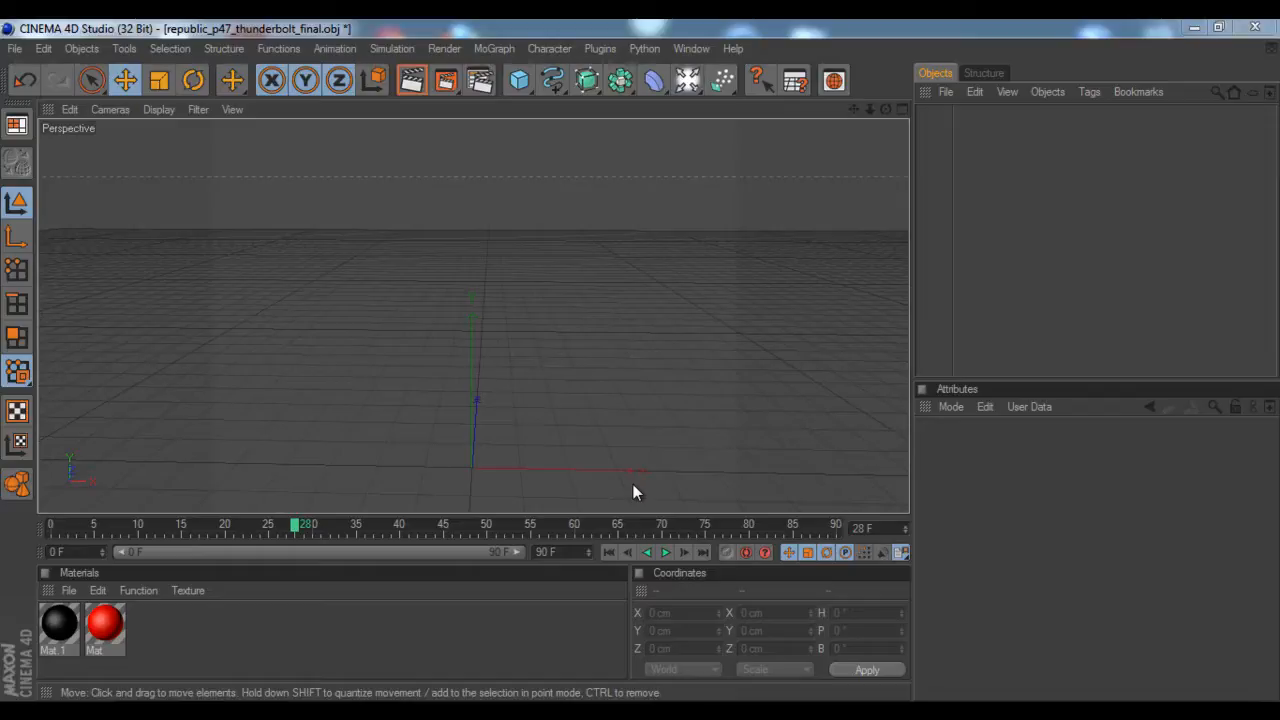
pyautogui.moveTo(641, 481)
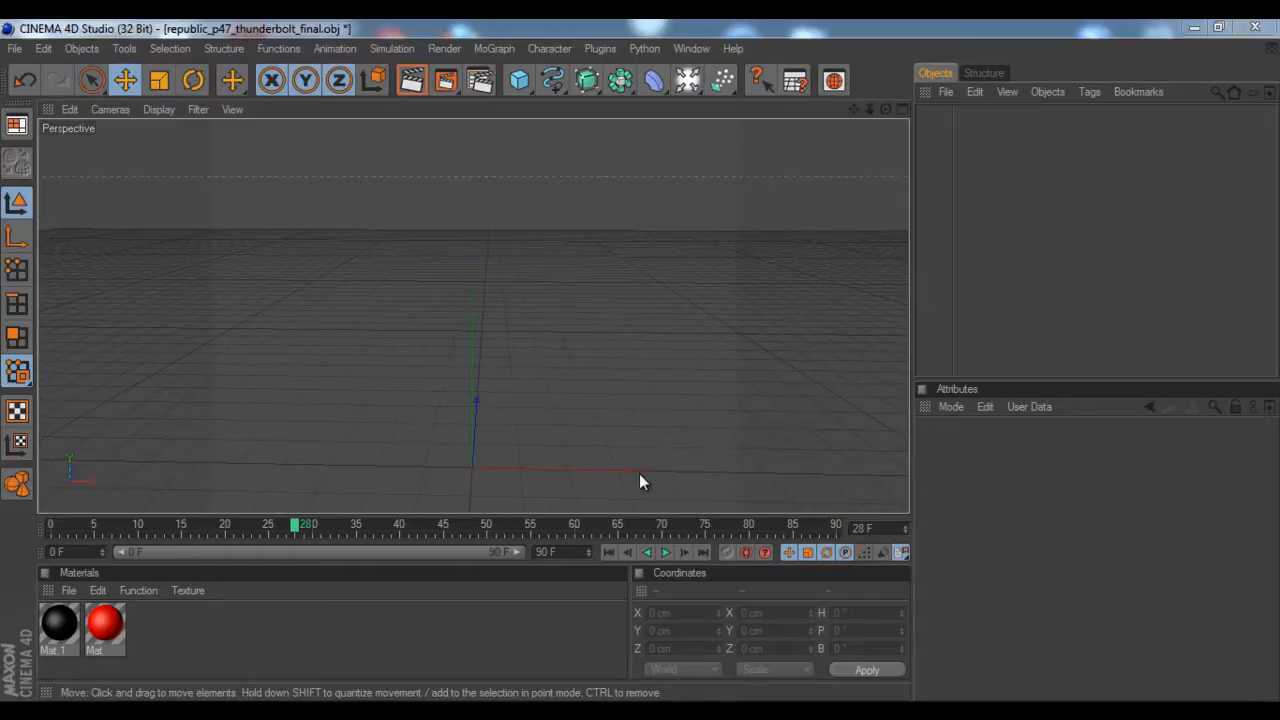
pyautogui.moveTo(640, 467)
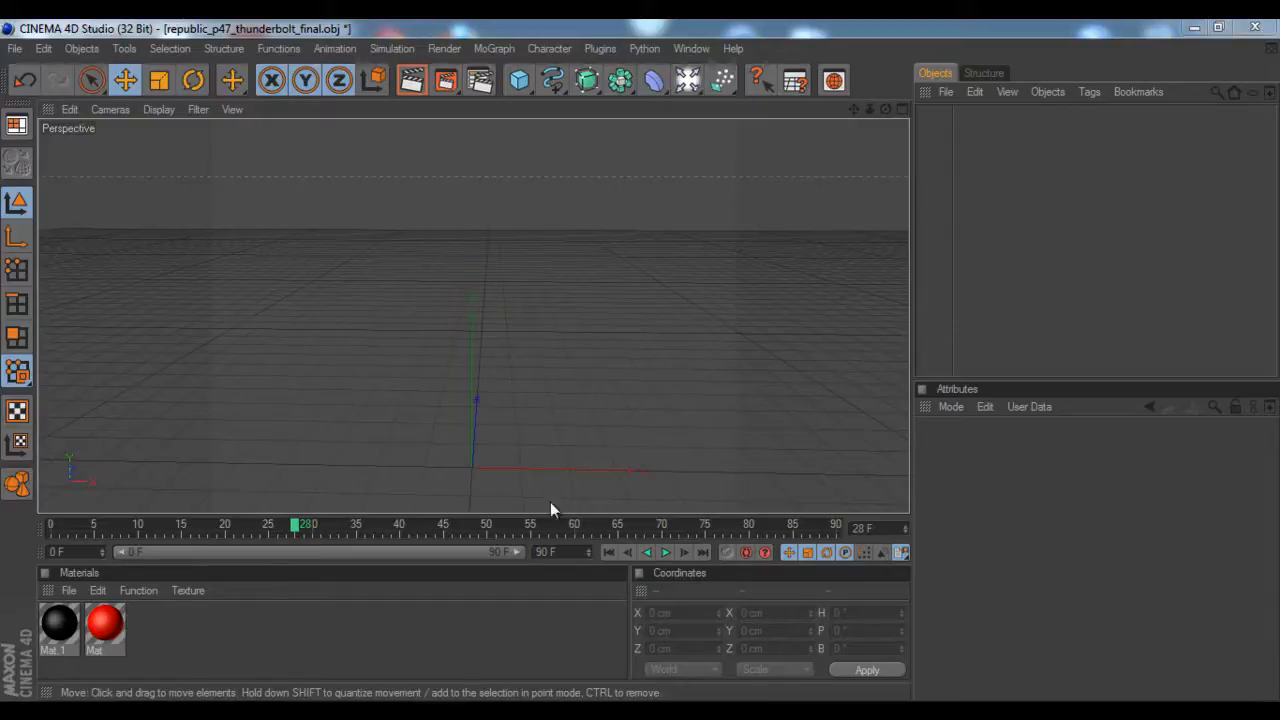
pyautogui.moveTo(290, 400)
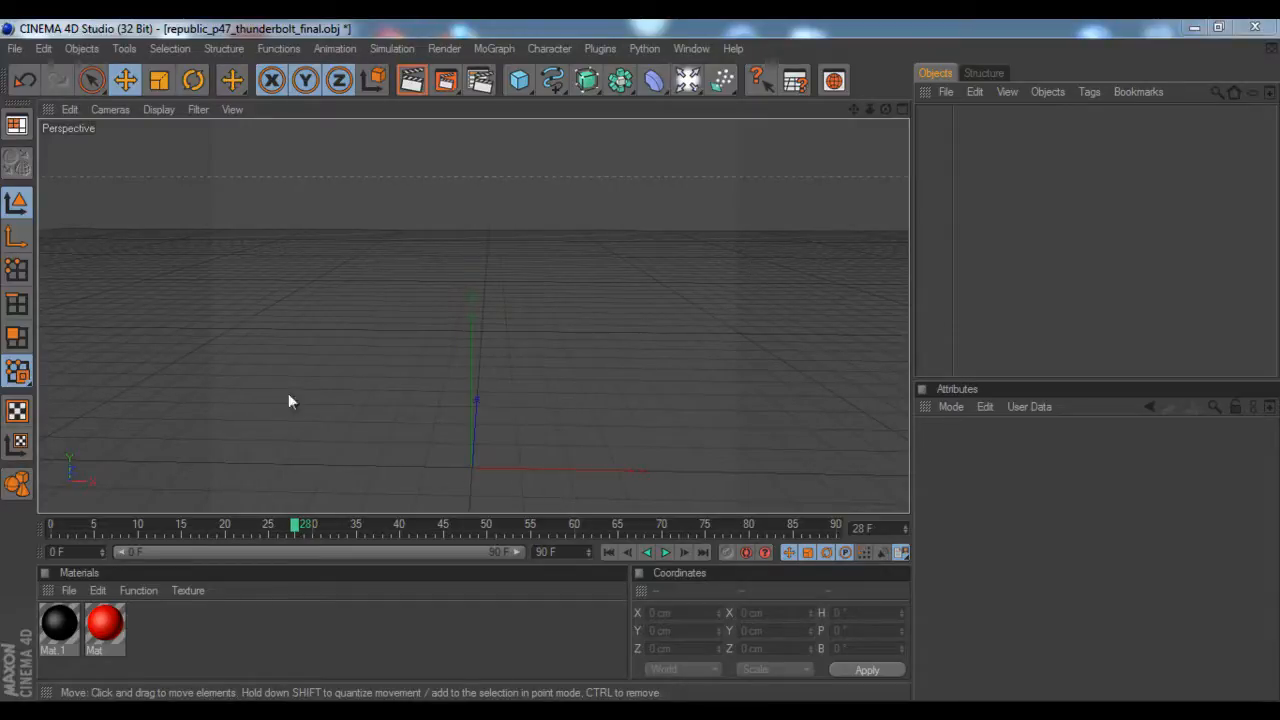
pyautogui.moveTo(415, 407)
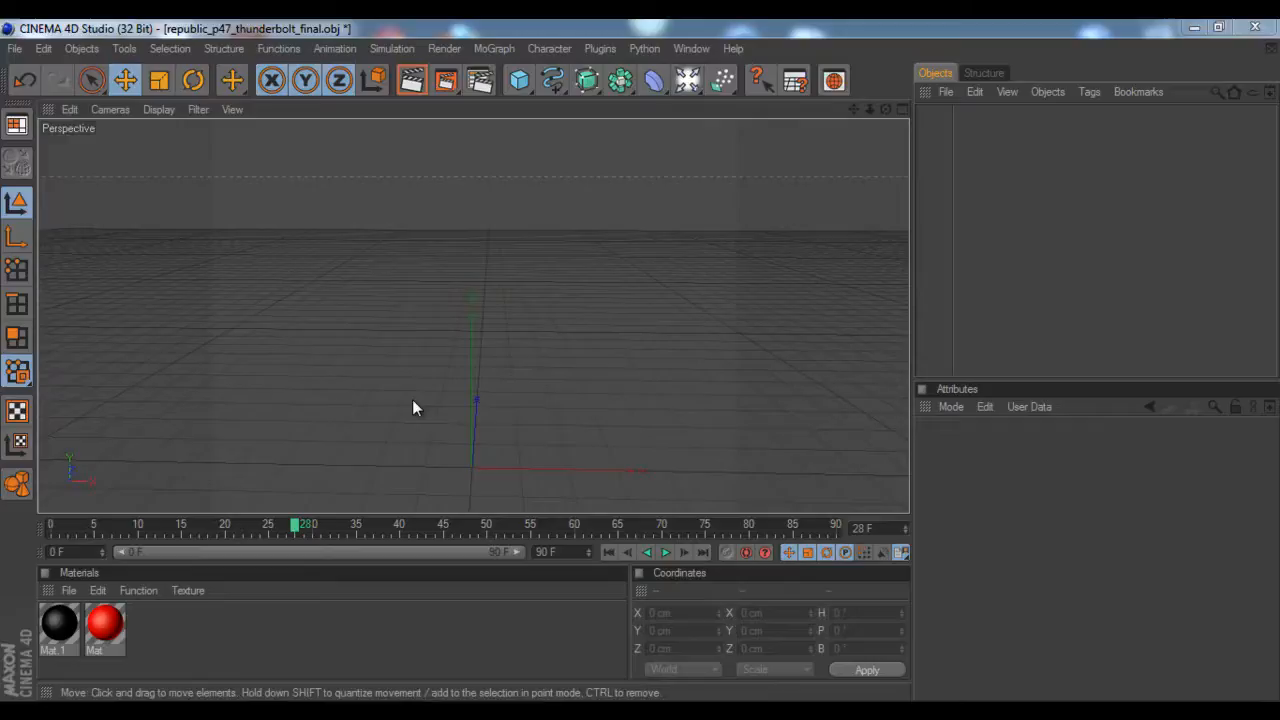
pyautogui.moveTo(517, 351)
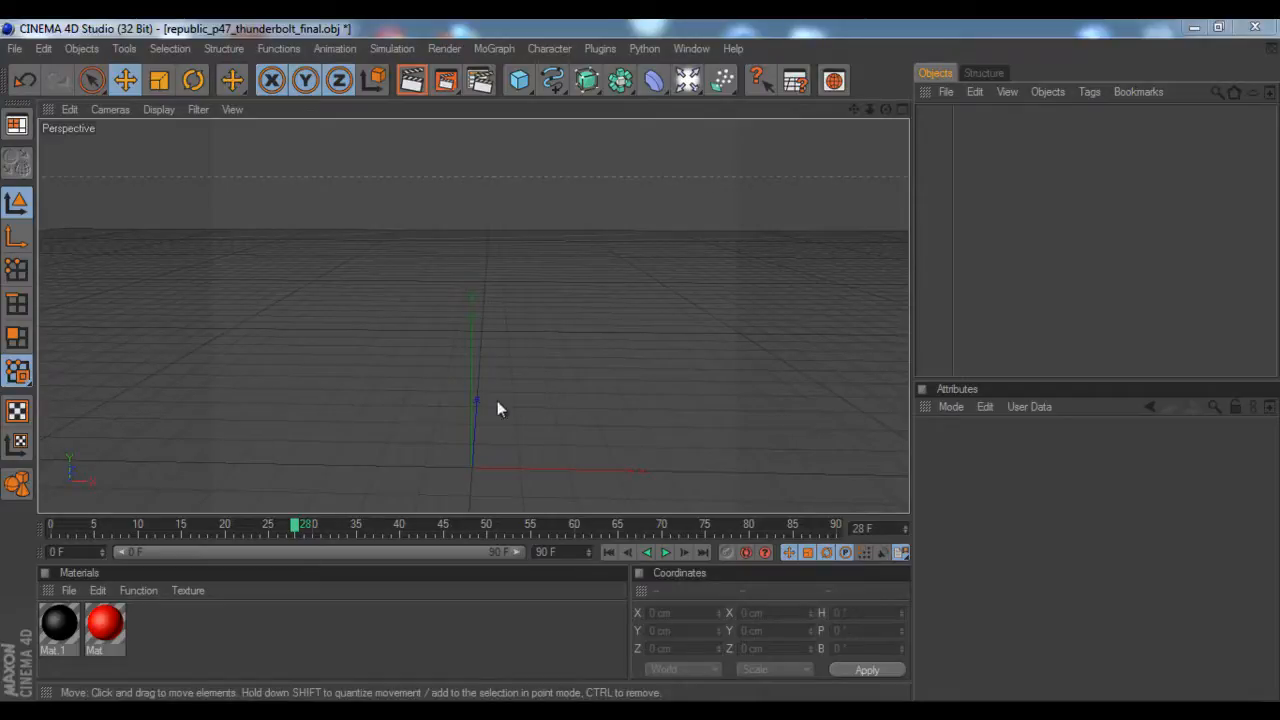
pyautogui.moveTo(140, 408)
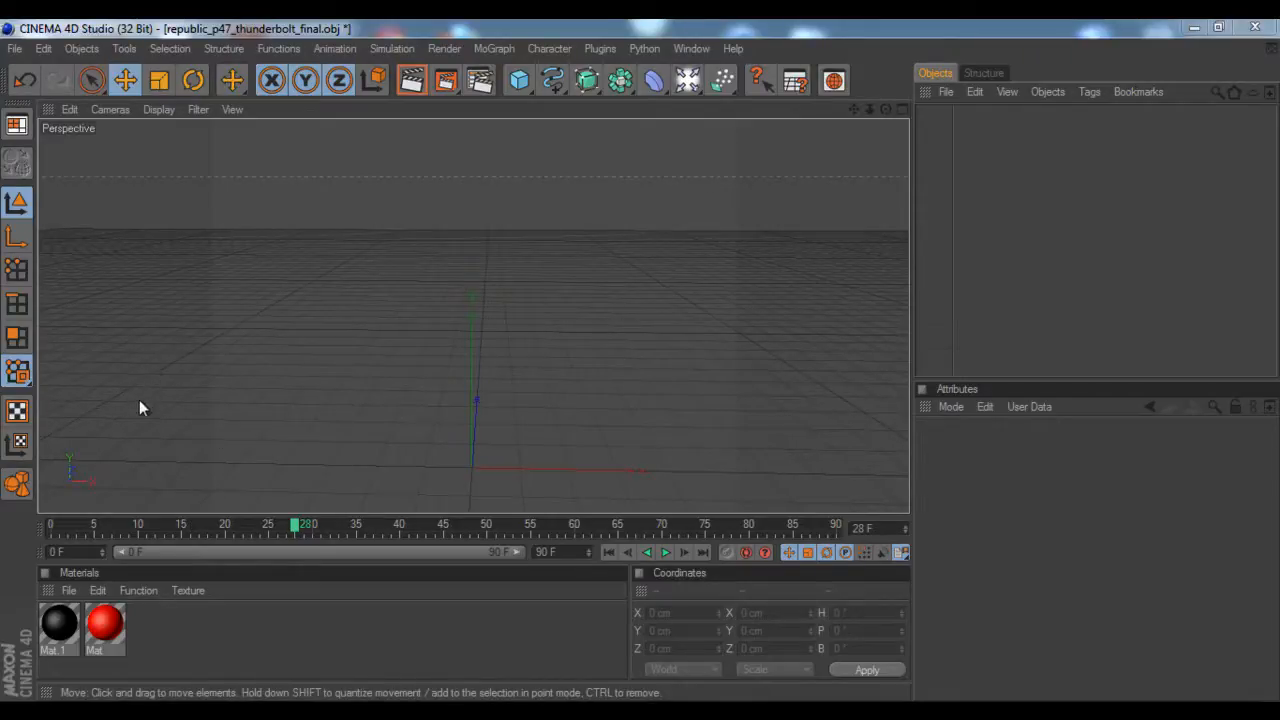
pyautogui.moveTo(468, 365)
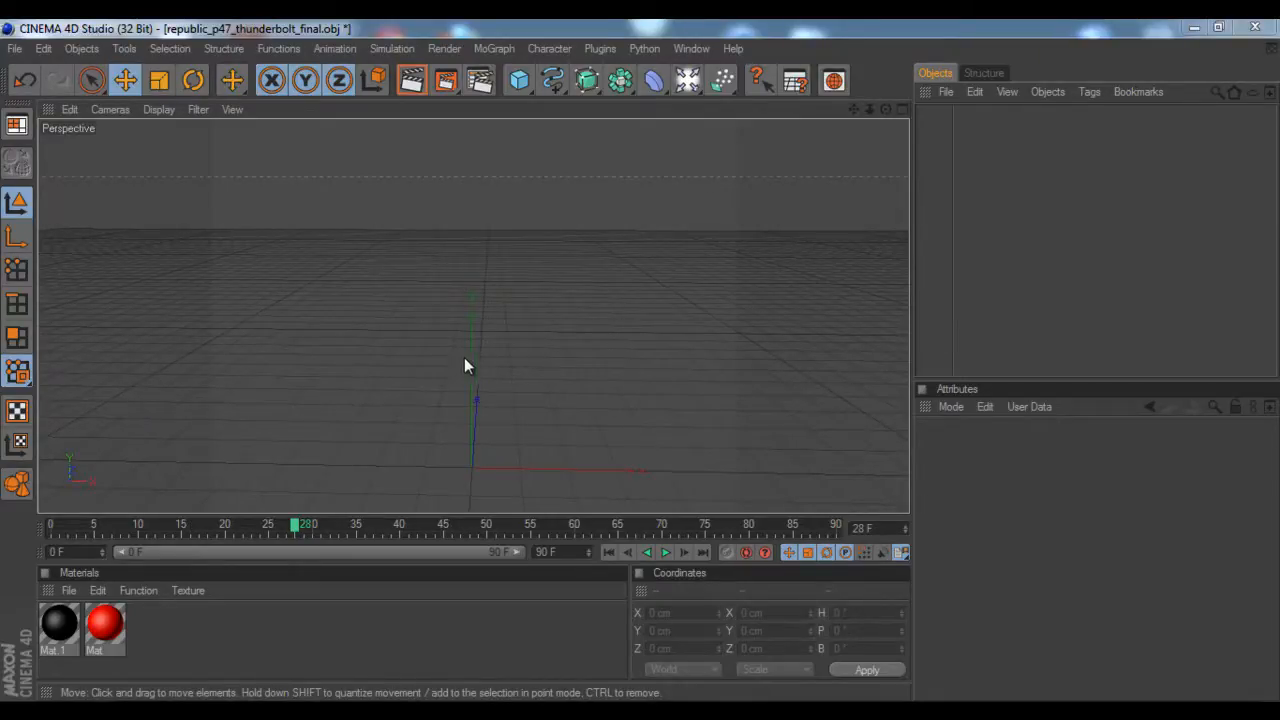
pyautogui.moveTo(535, 282)
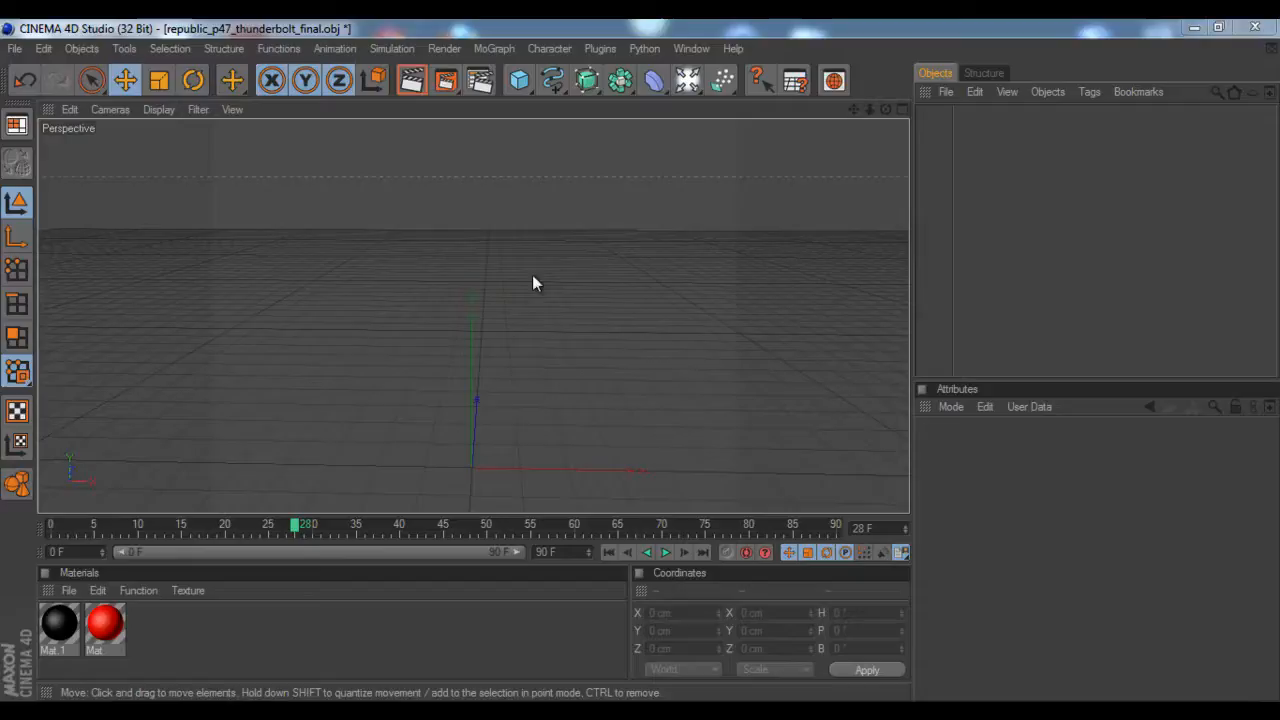
pyautogui.moveTo(584, 162)
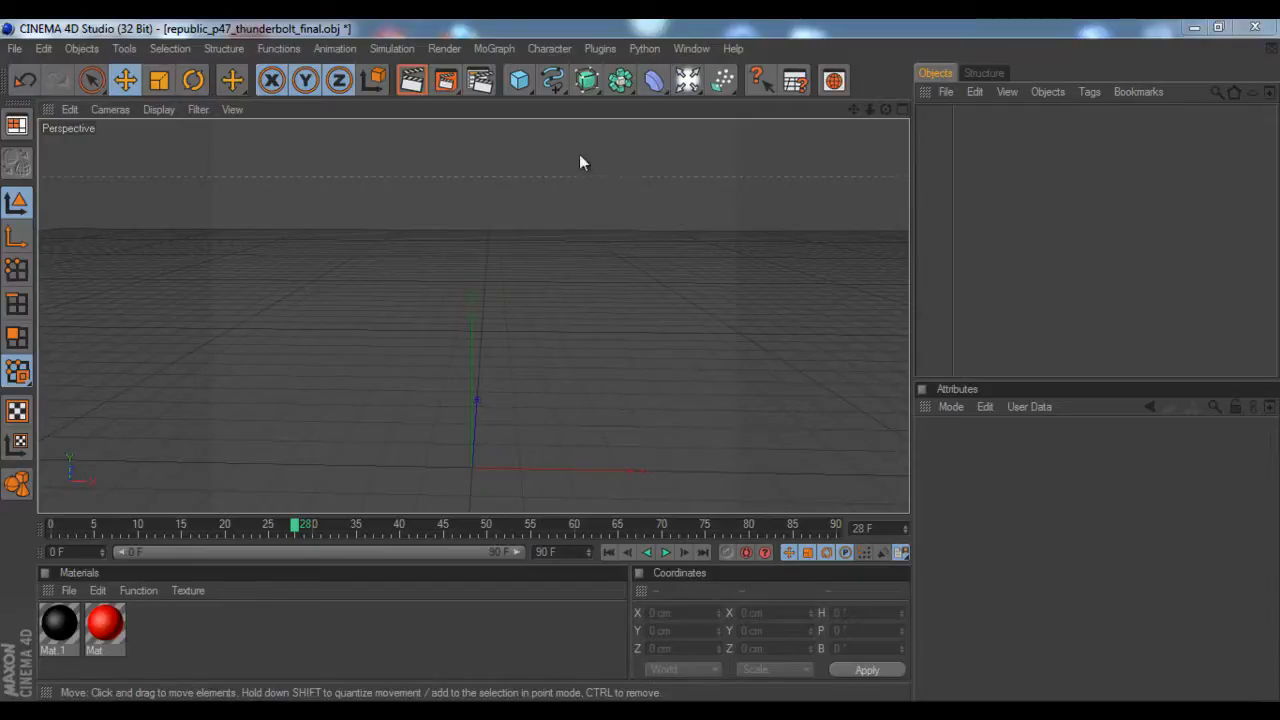
pyautogui.moveTo(622, 250)
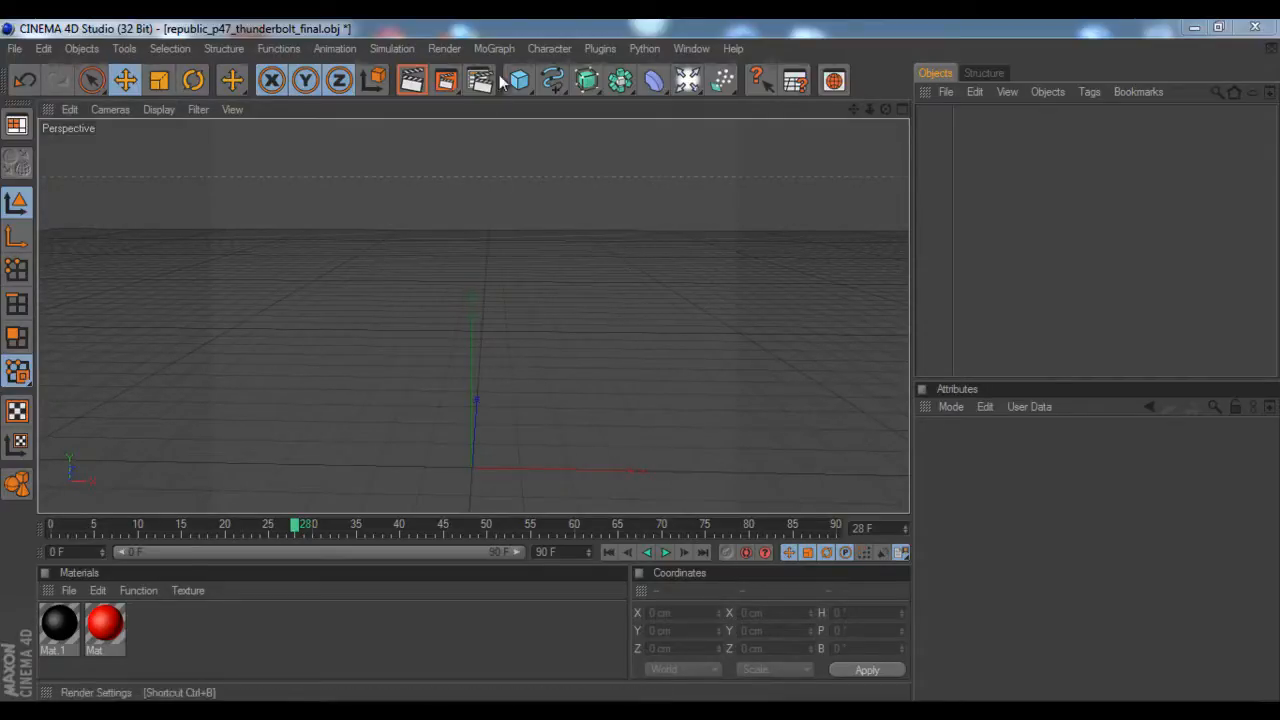
# Add a Plane object and enlarge it to about 507 by 491 cm
pyautogui.click(518, 80)
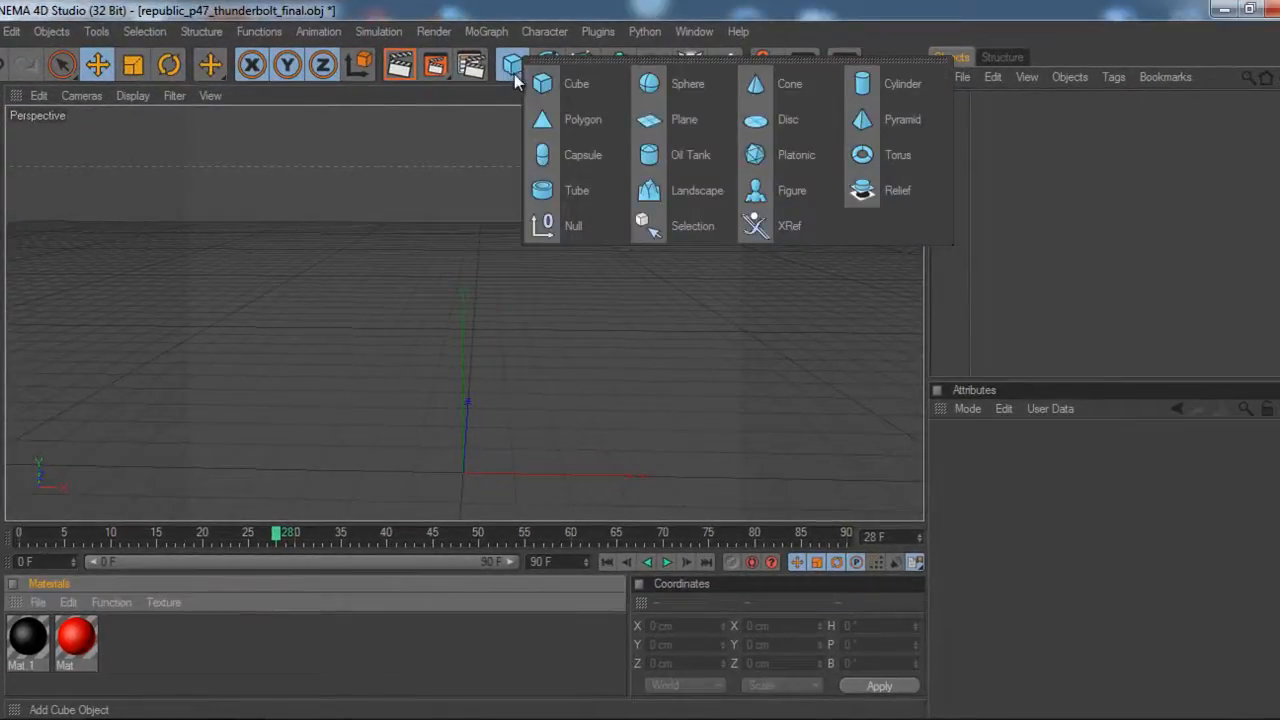
pyautogui.moveTo(684, 119)
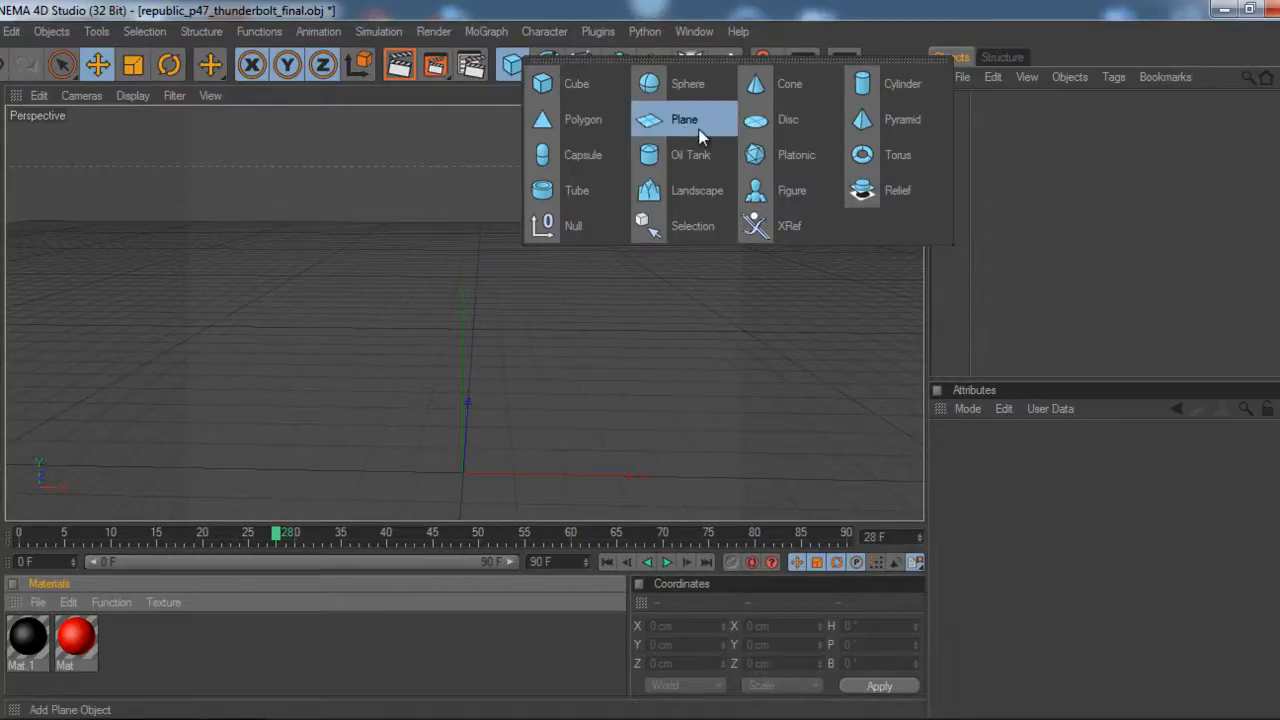
pyautogui.click(684, 119)
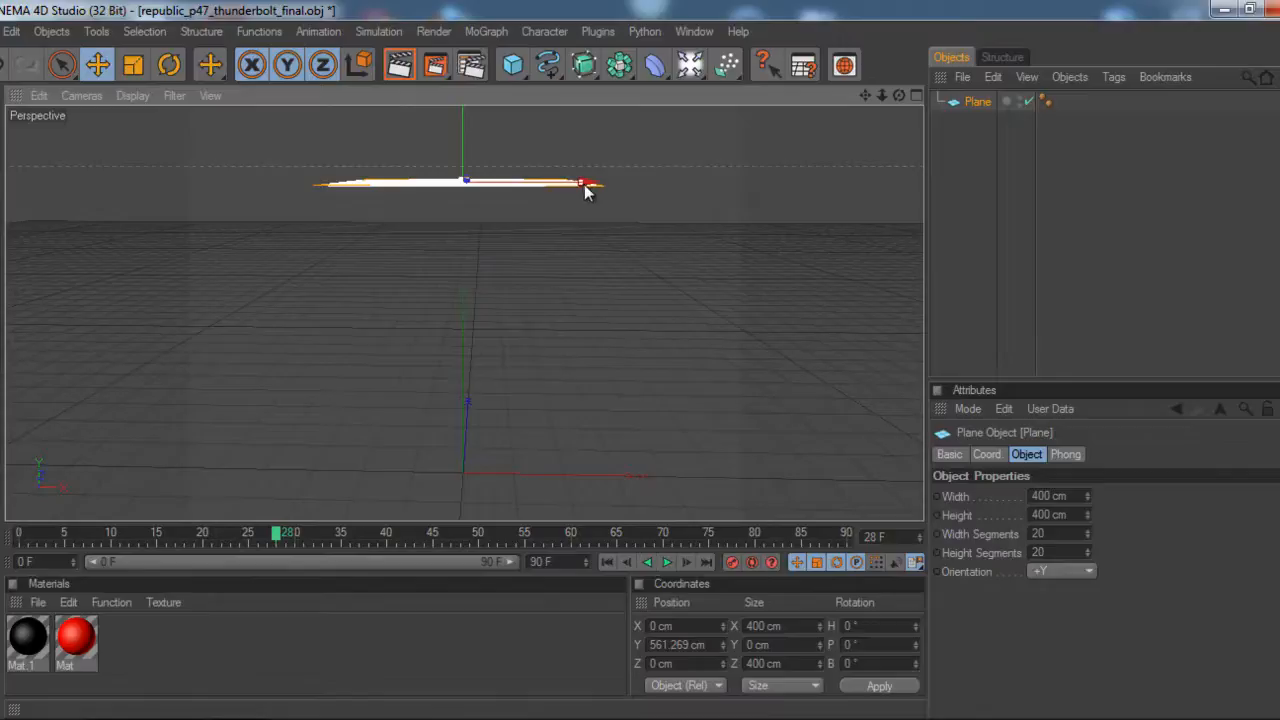
pyautogui.moveTo(585, 183); pyautogui.dragTo(640, 185)
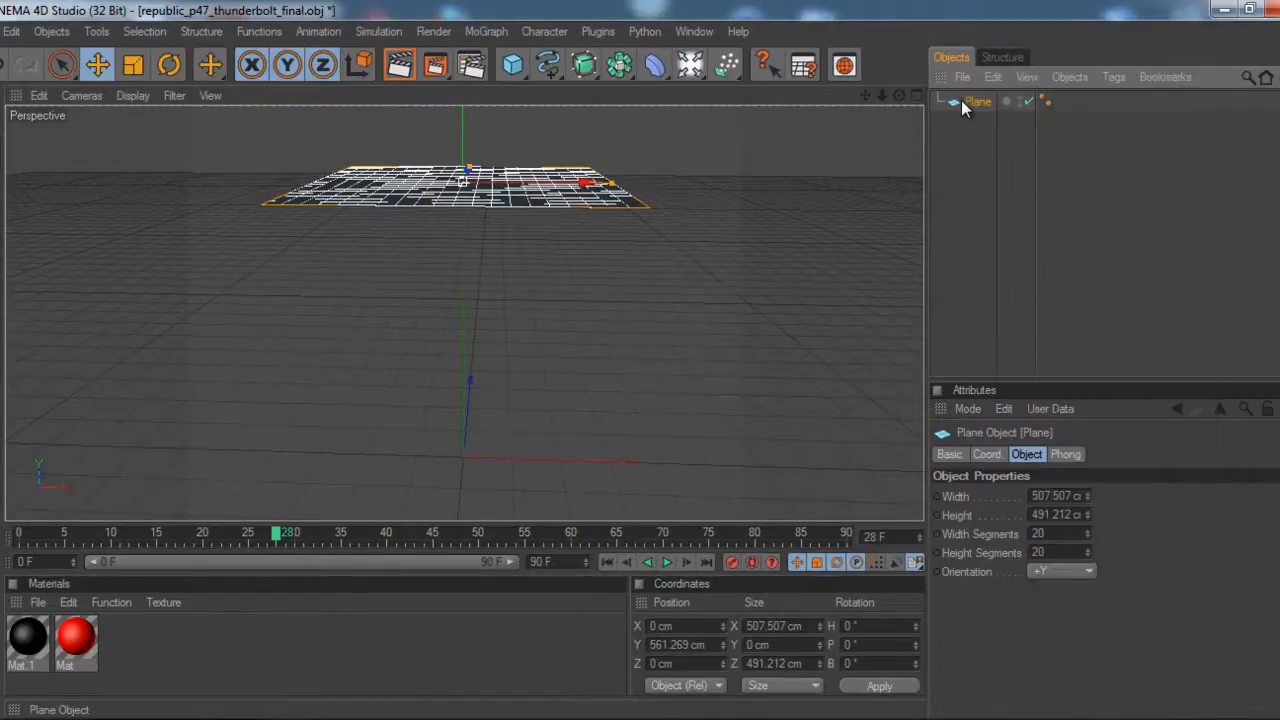
# Give the Plane a Cloth tag so it simulates as cloth
pyautogui.rightClick(977, 101)
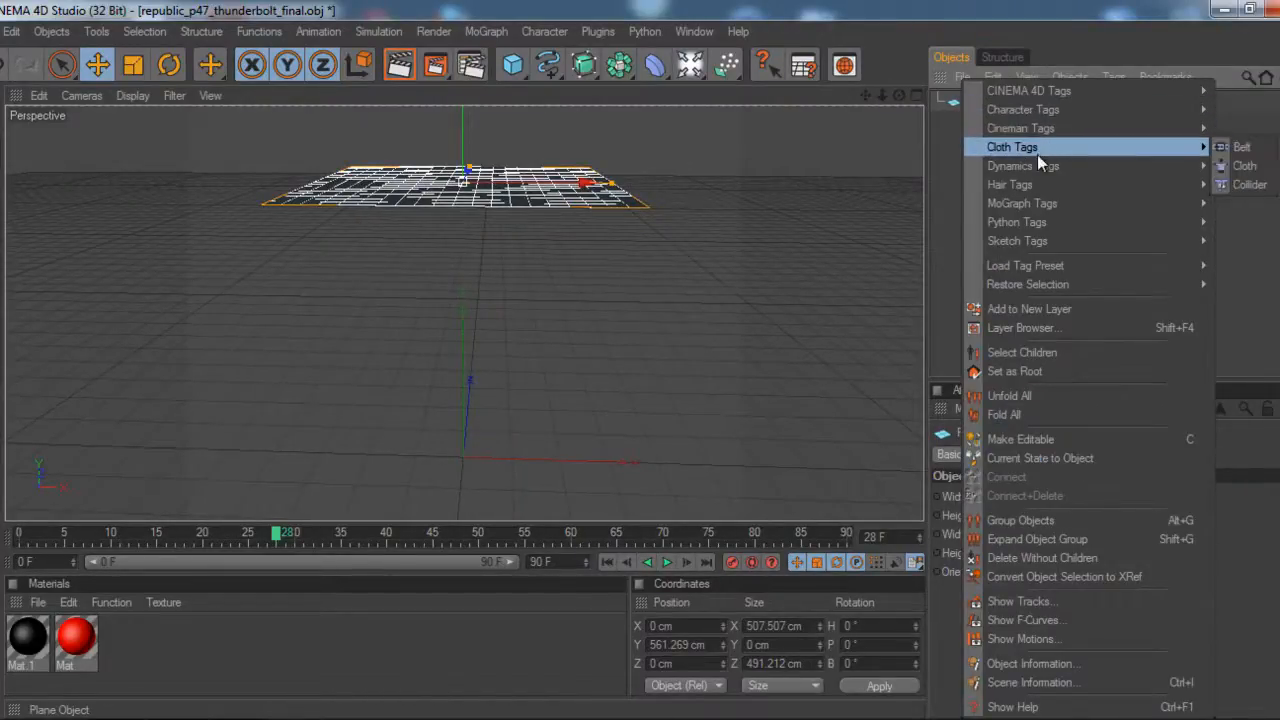
pyautogui.click(1244, 165)
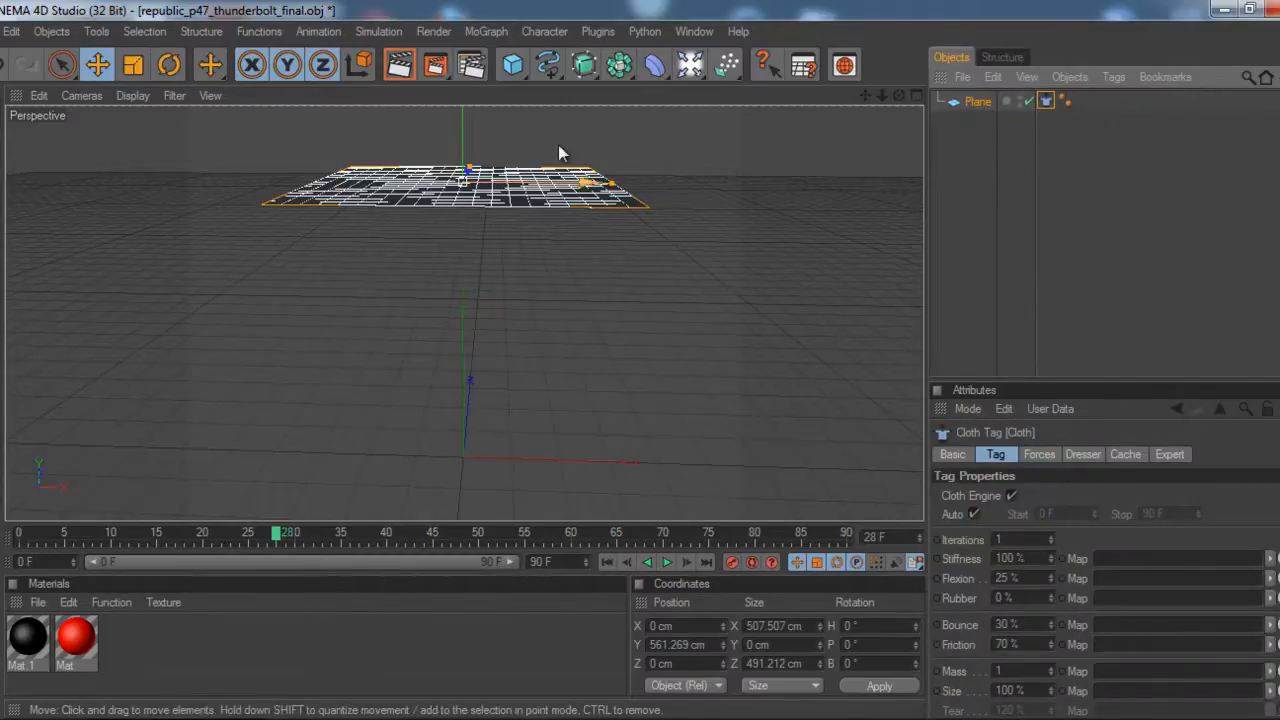
pyautogui.click(511, 64)
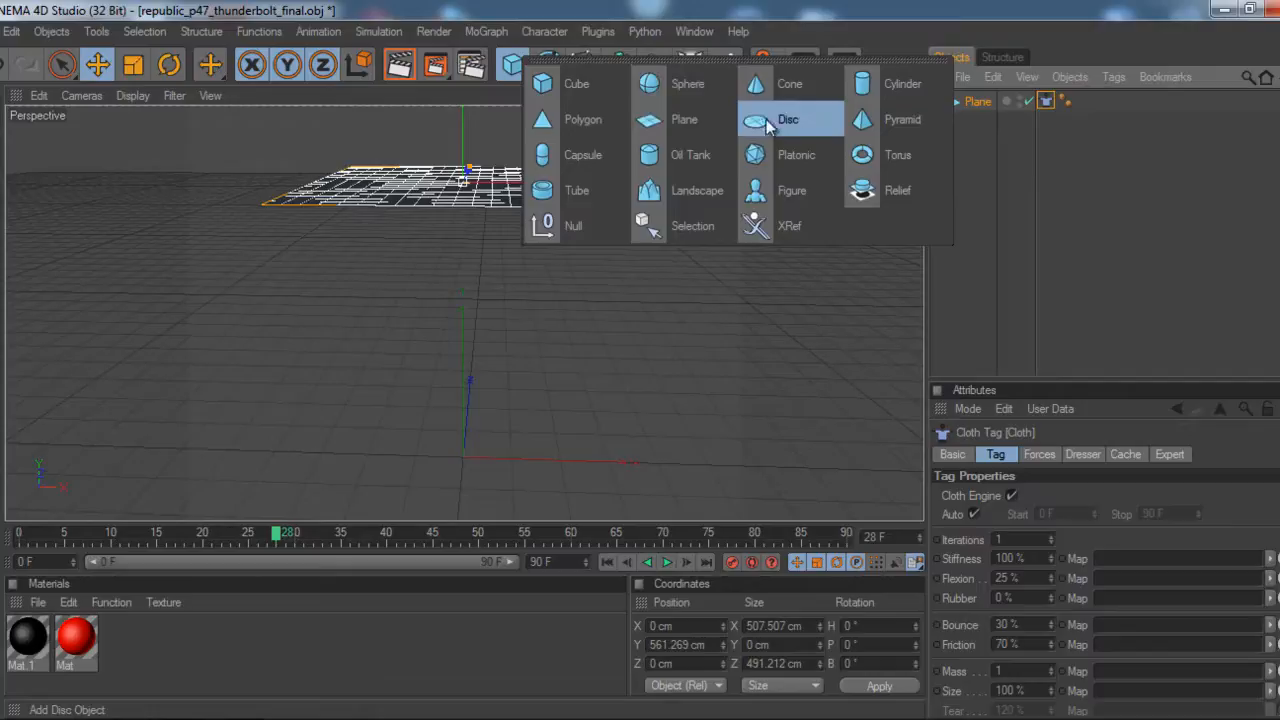
# Add an icosahedron Platonic below the plane and give it a Collider tag
pyautogui.click(796, 155)
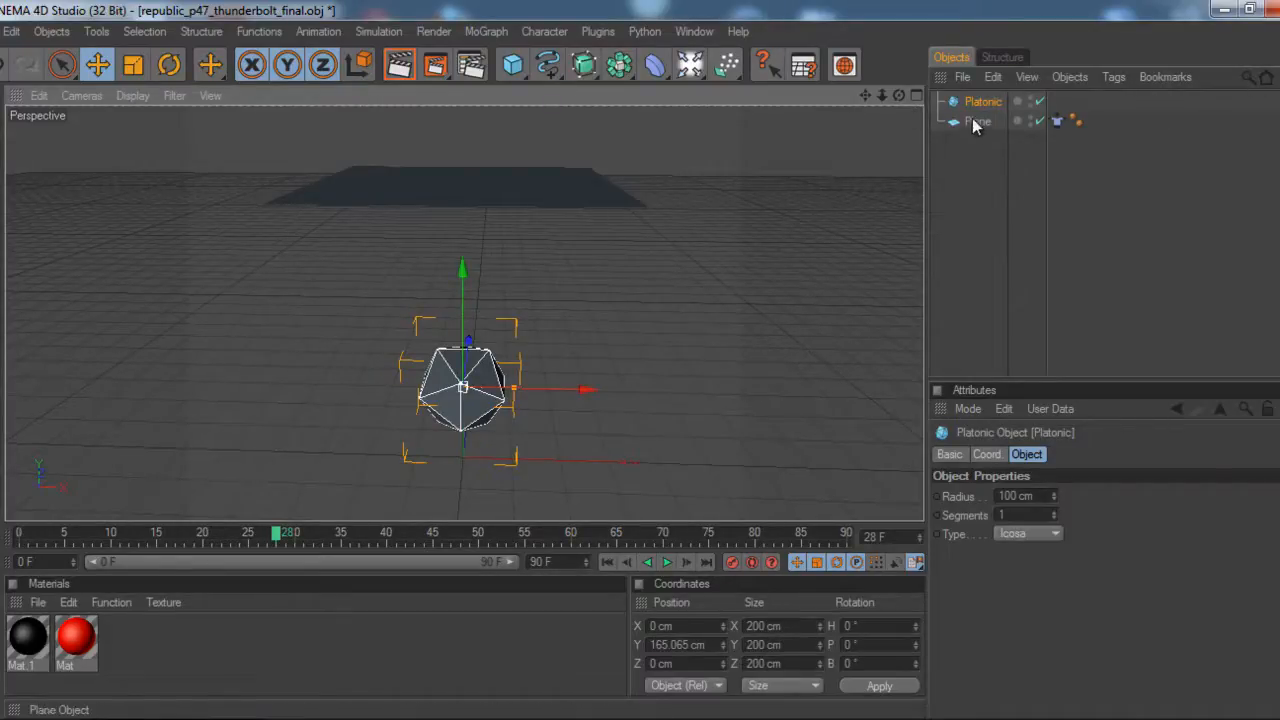
pyautogui.rightClick(978, 122)
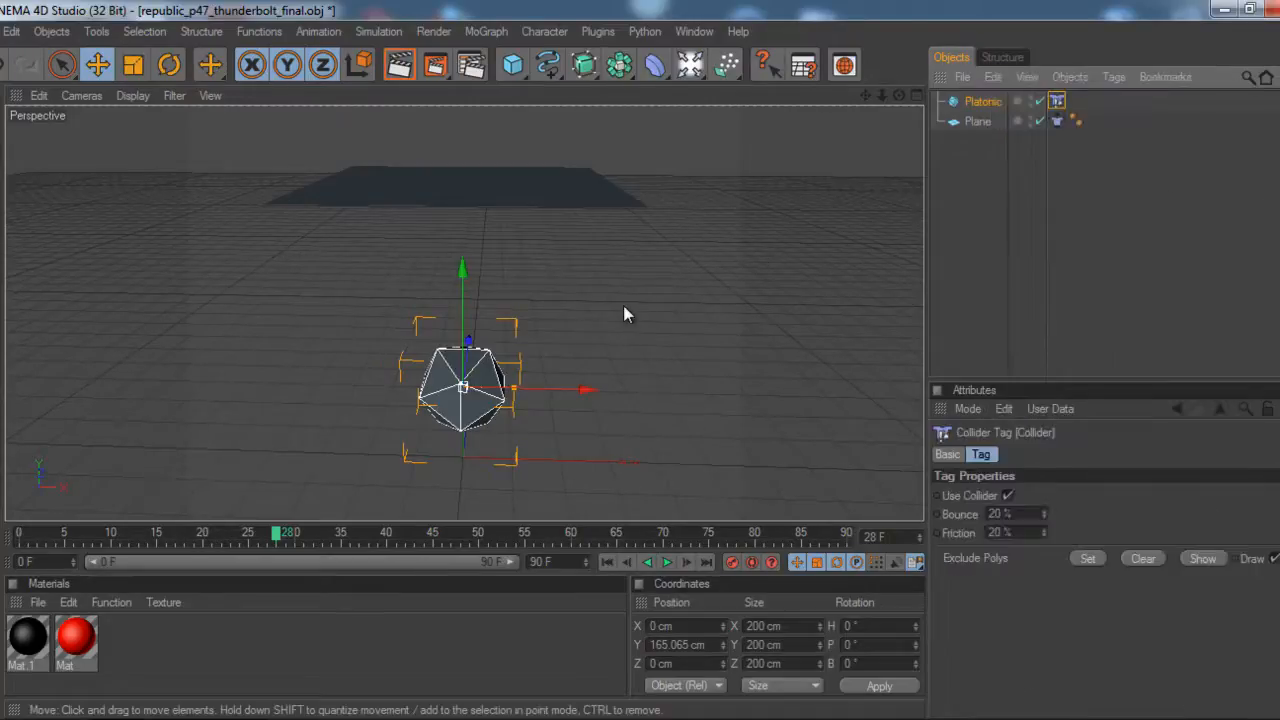
pyautogui.click(977, 121)
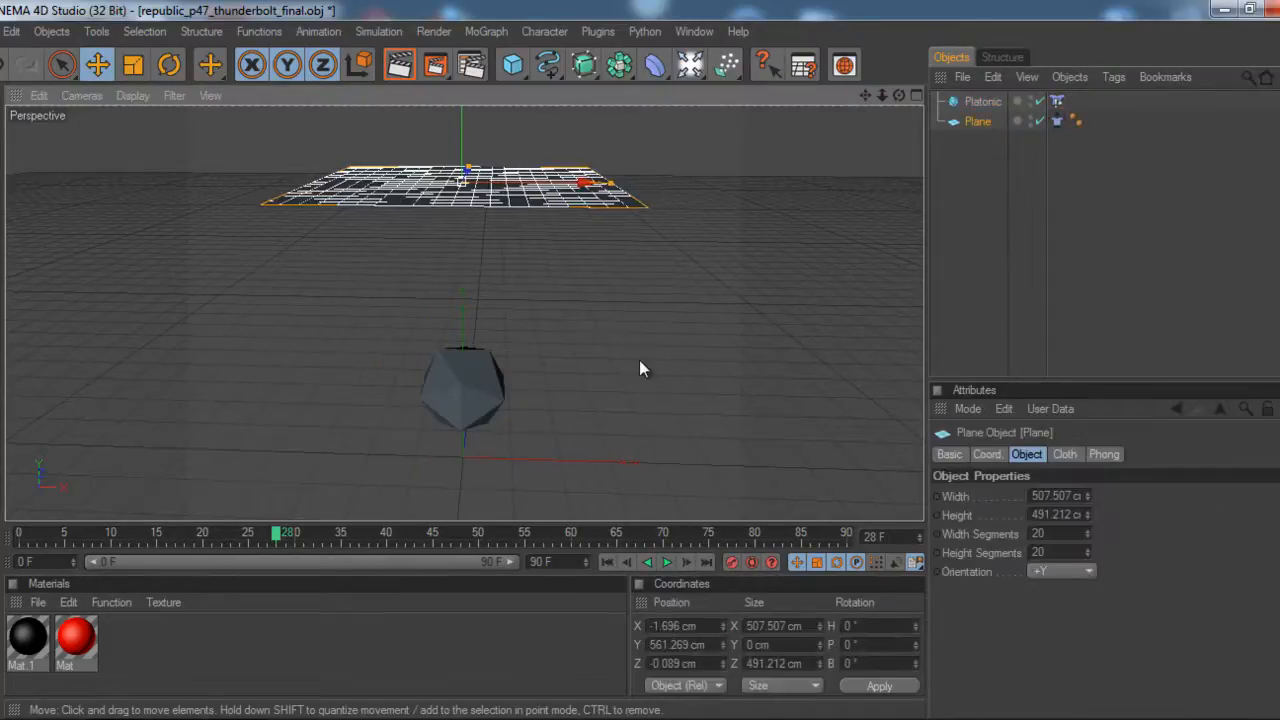
pyautogui.click(981, 101)
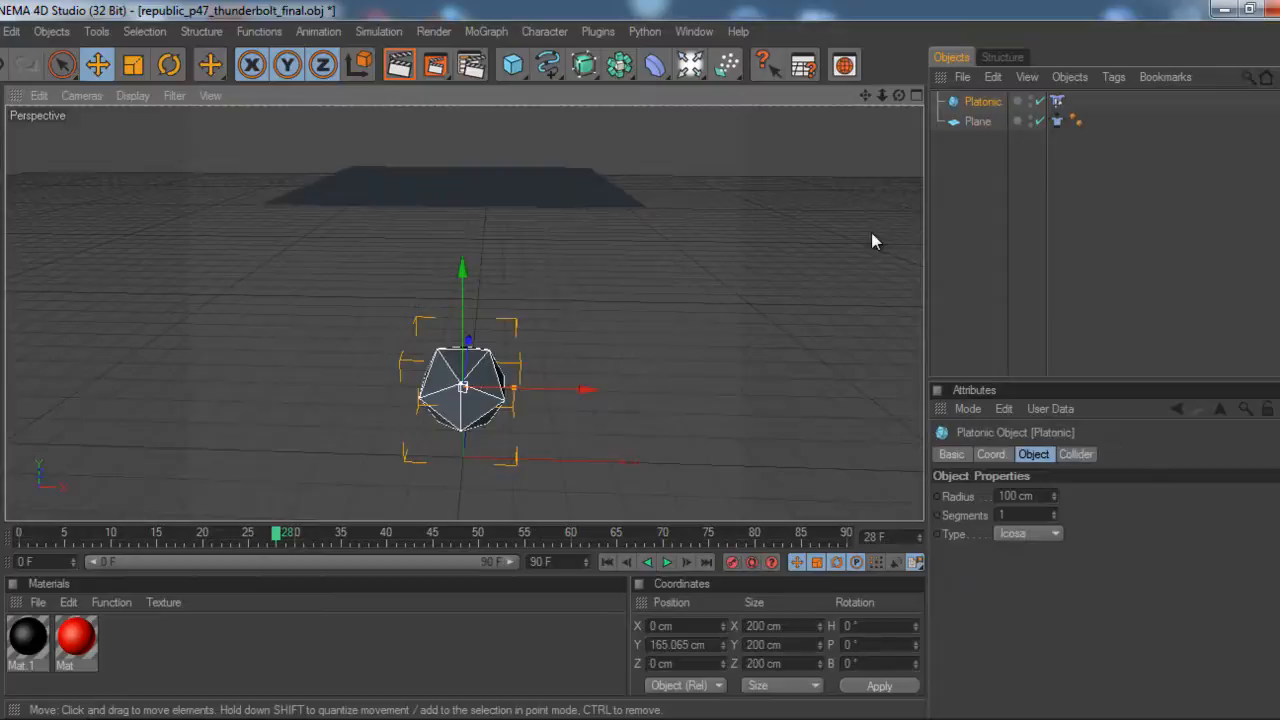
# Make the Platonic and Plane editable, then play and stop the cloth fall
pyautogui.click(977, 121)
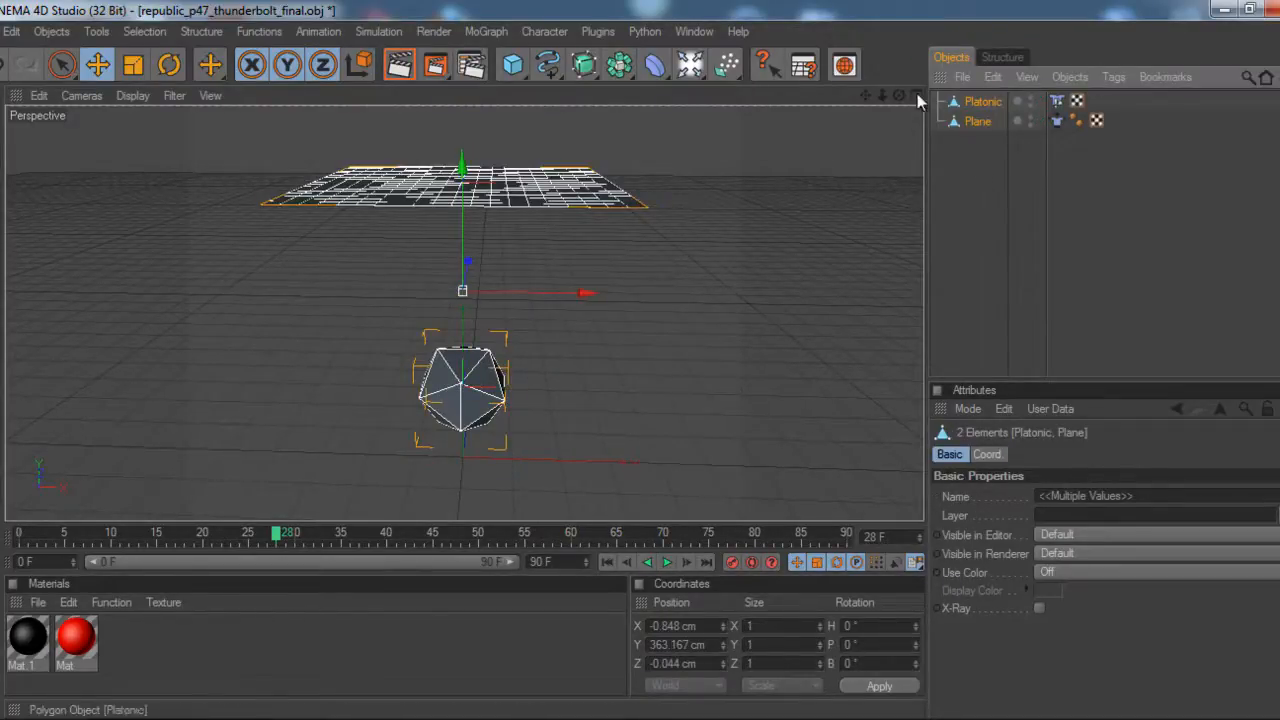
pyautogui.moveTo(406, 437)
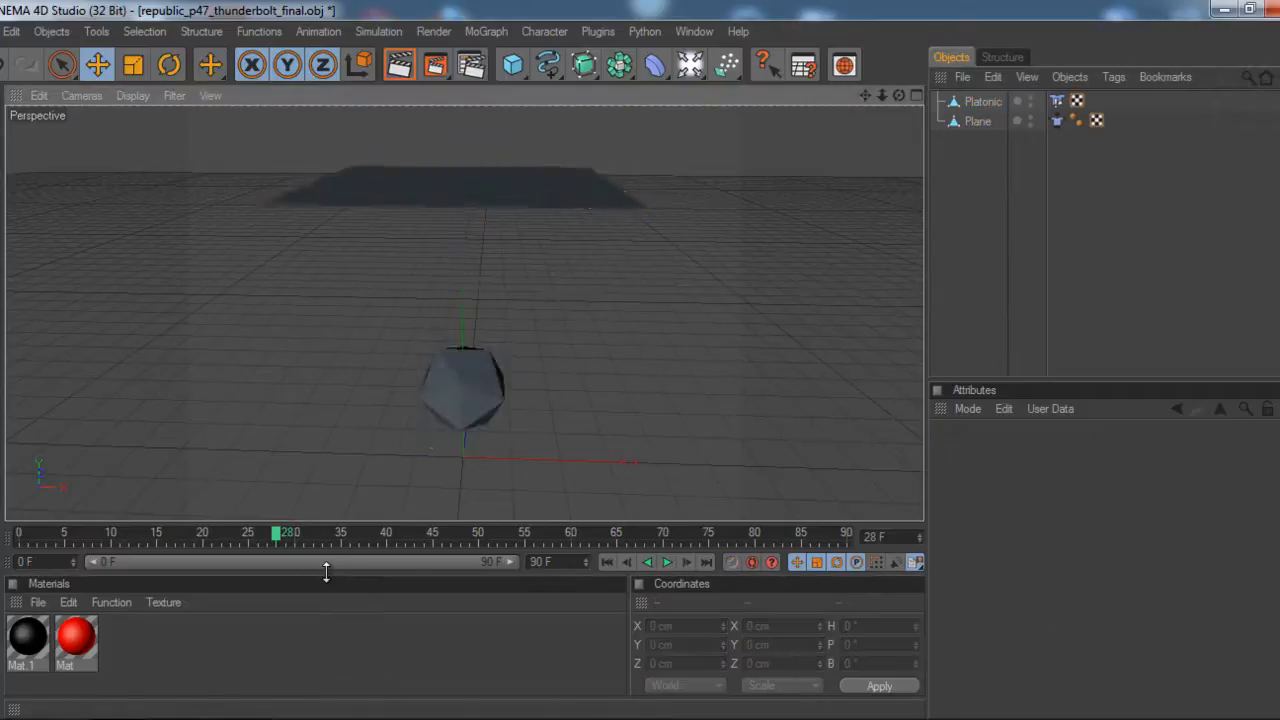
pyautogui.click(666, 561)
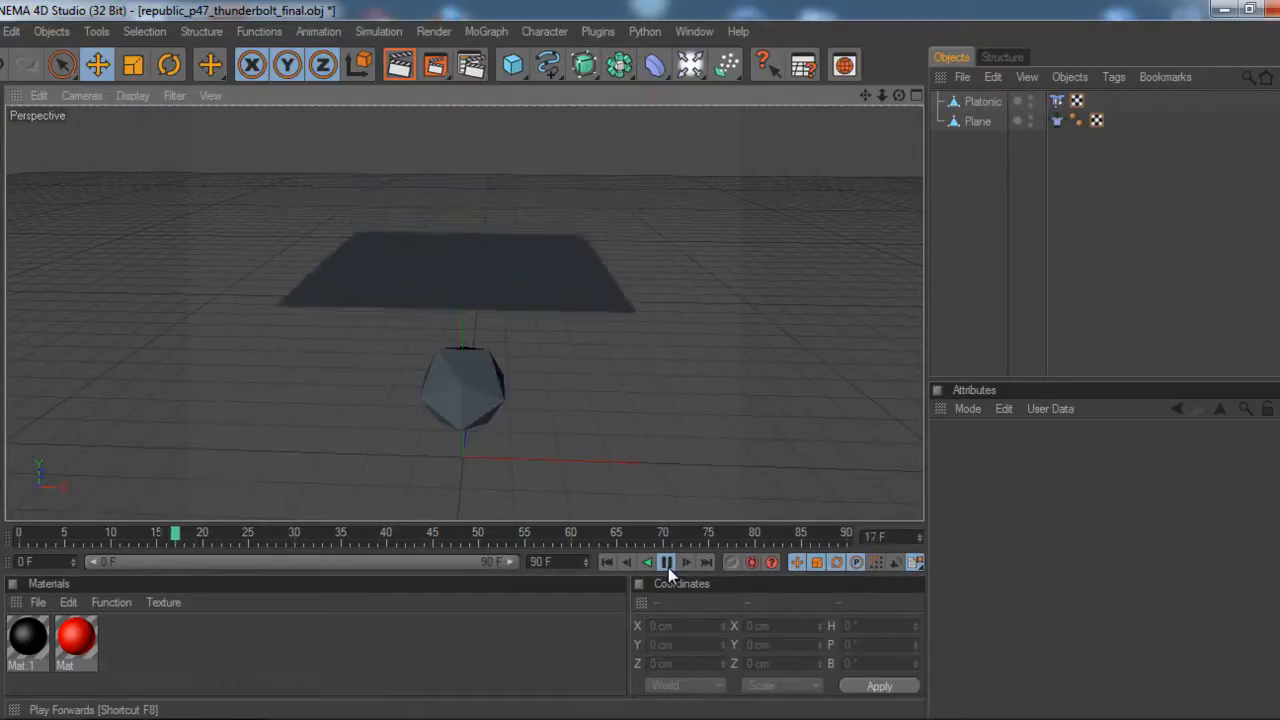
pyautogui.click(666, 562)
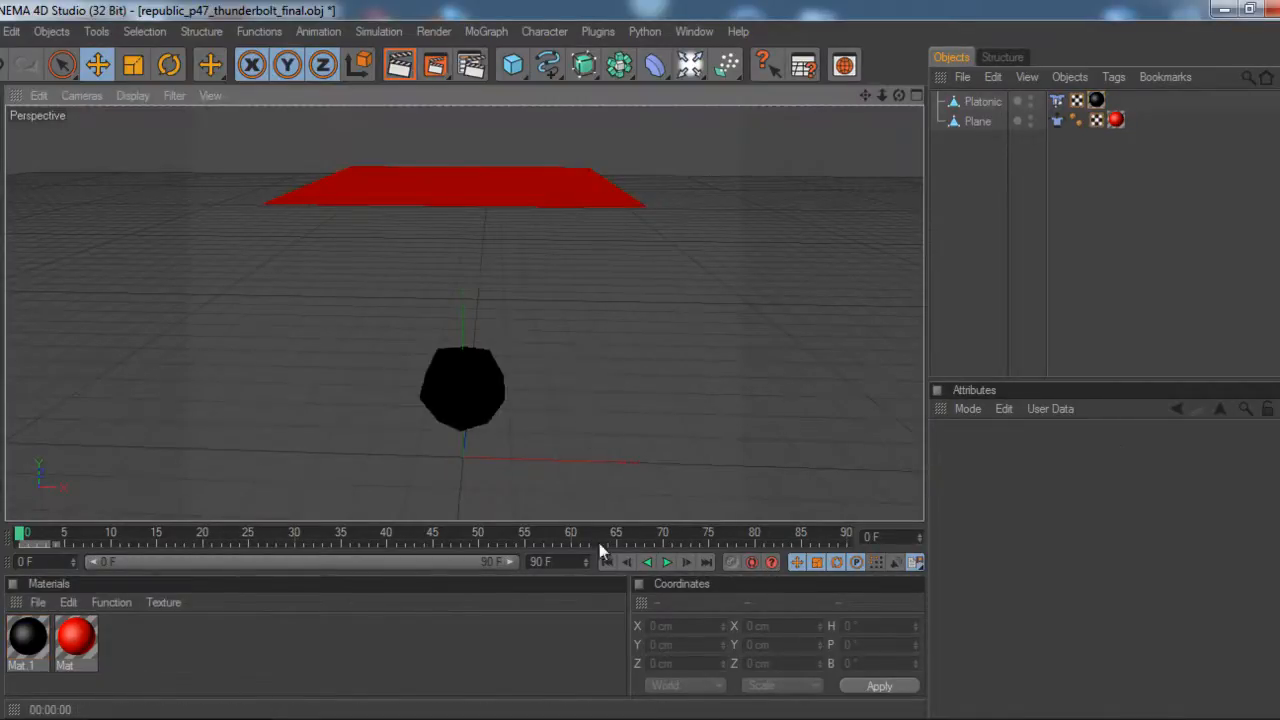
# Play and stop the cloth simulation with red Plane and black Platonic materials
pyautogui.click(667, 561)
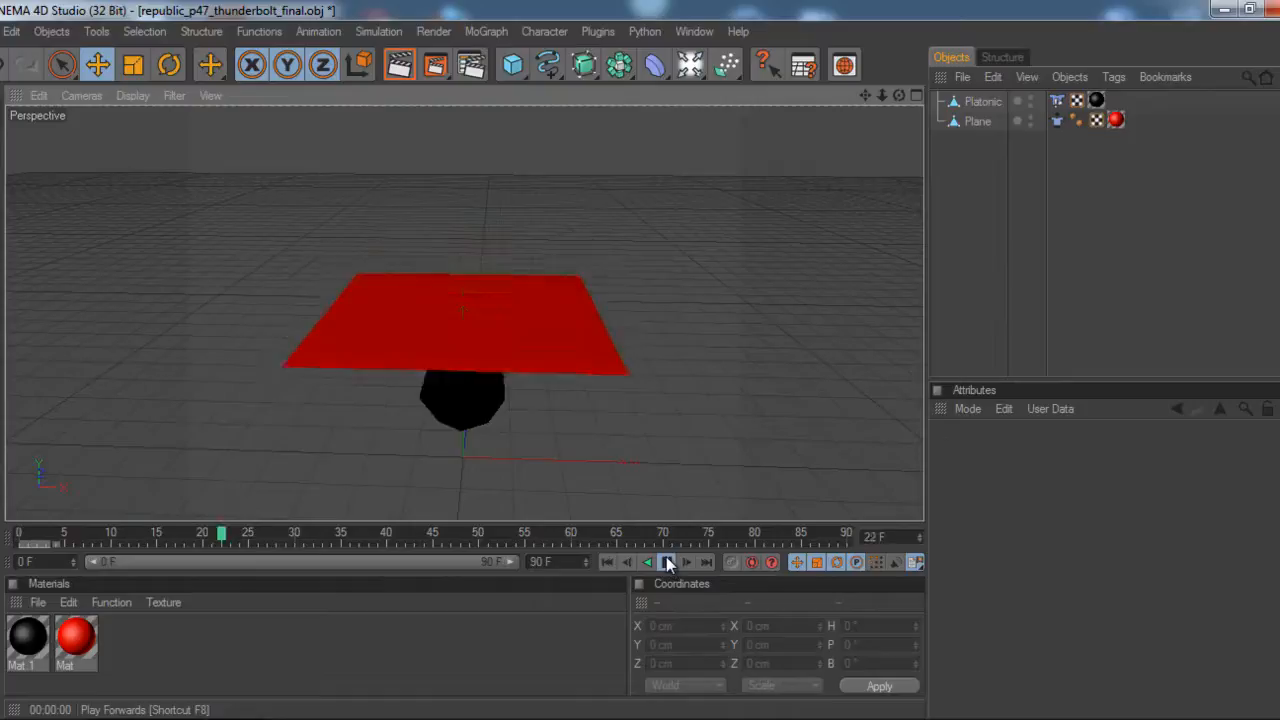
pyautogui.click(667, 561)
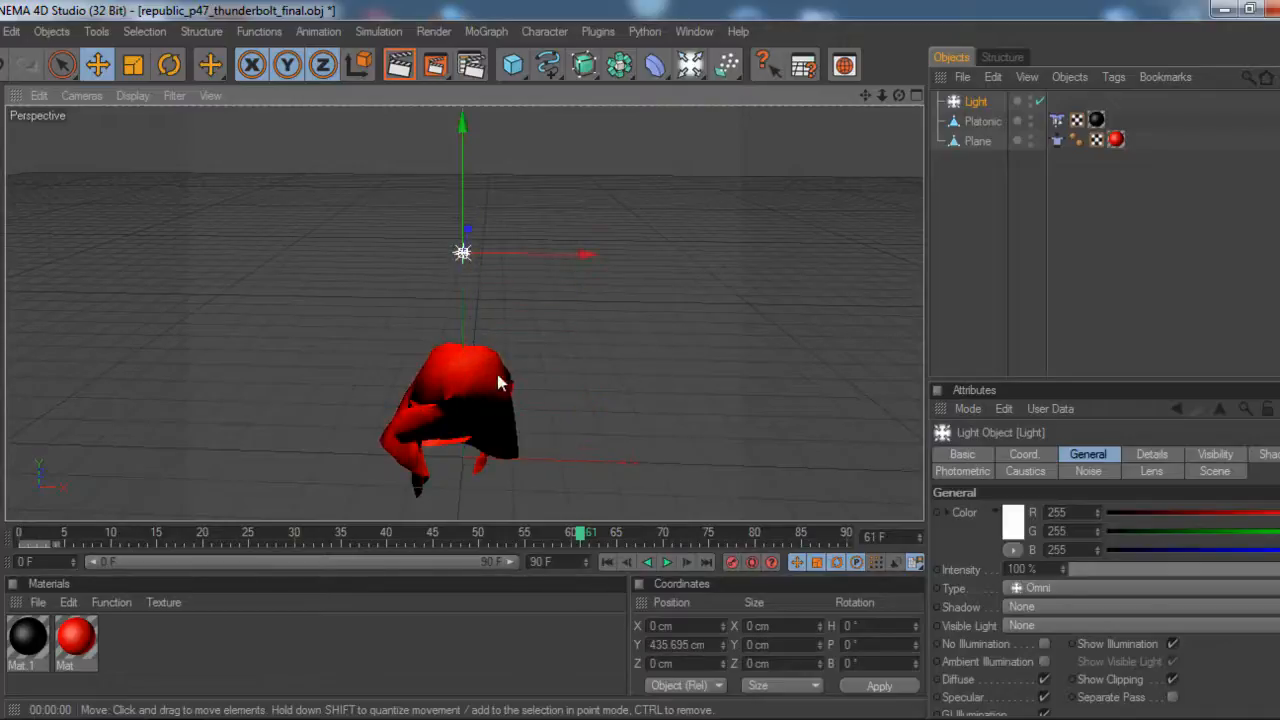
# With the light placed, rewind to frame 0 and replay the cloth draping over the icosahedron
pyautogui.click(513, 64)
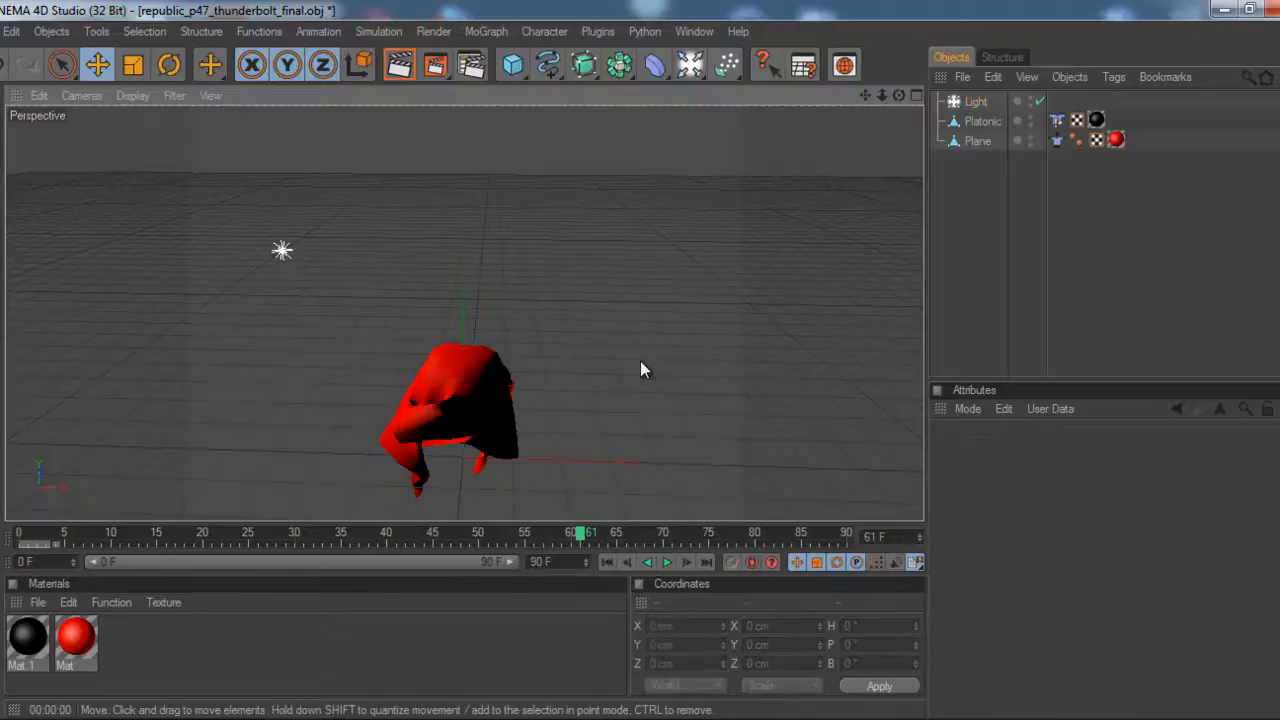
pyautogui.click(977, 140)
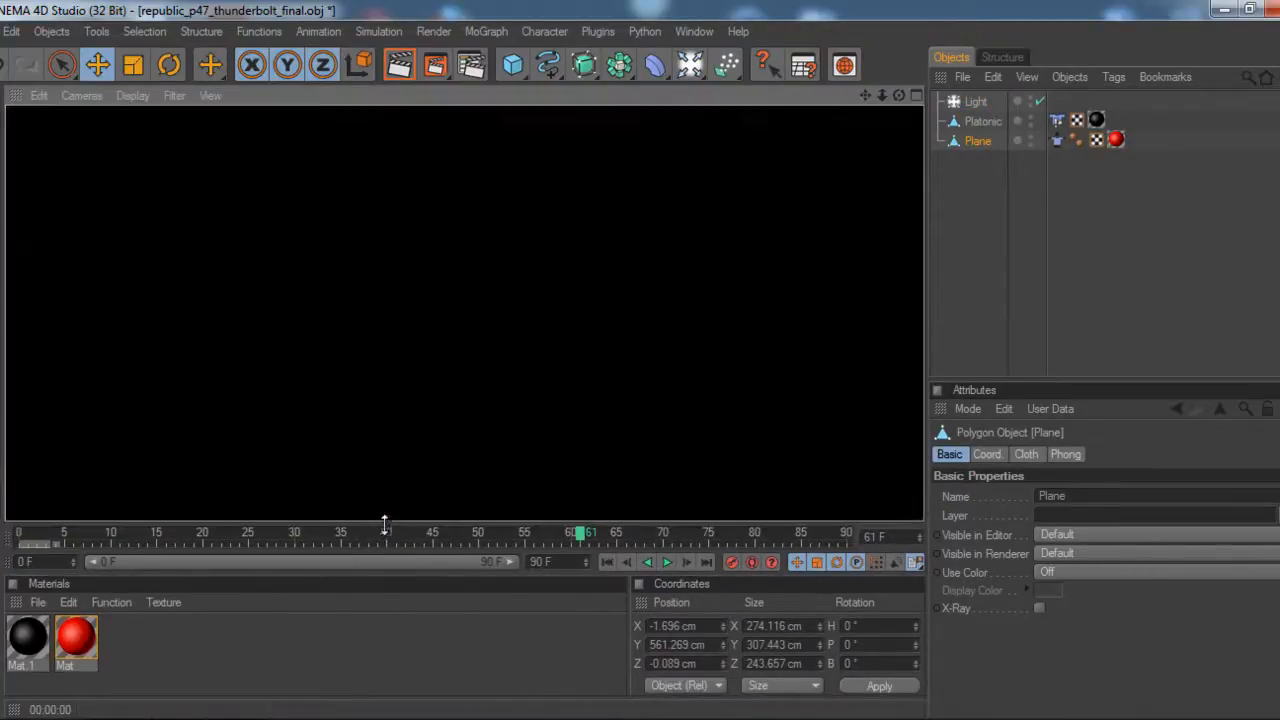
pyautogui.moveTo(578, 533); pyautogui.dragTo(168, 533)
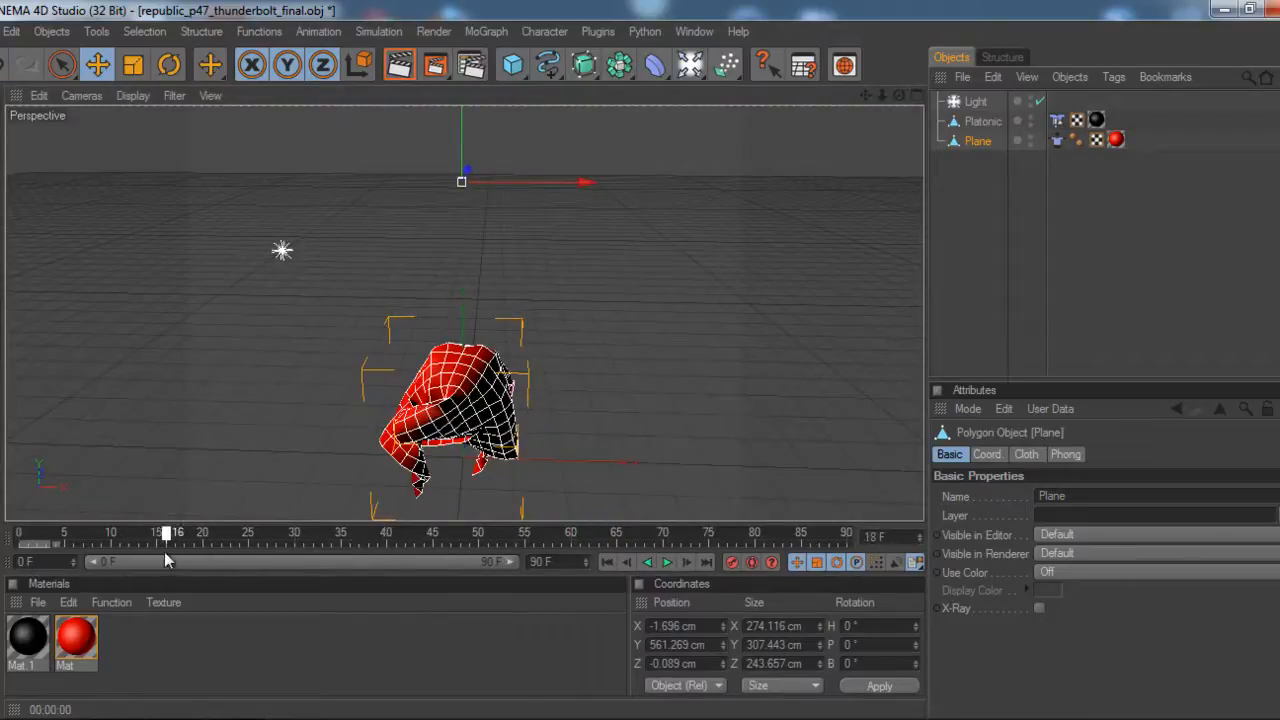
pyautogui.click(667, 562)
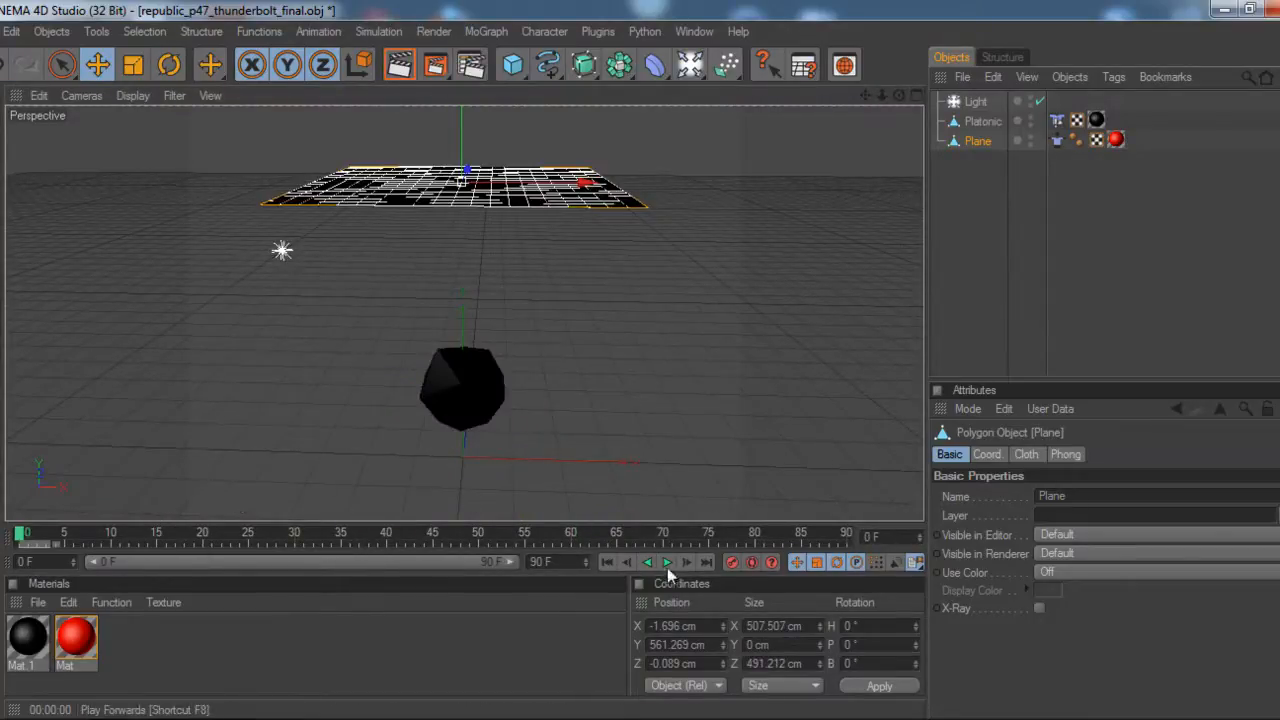
pyautogui.click(668, 562)
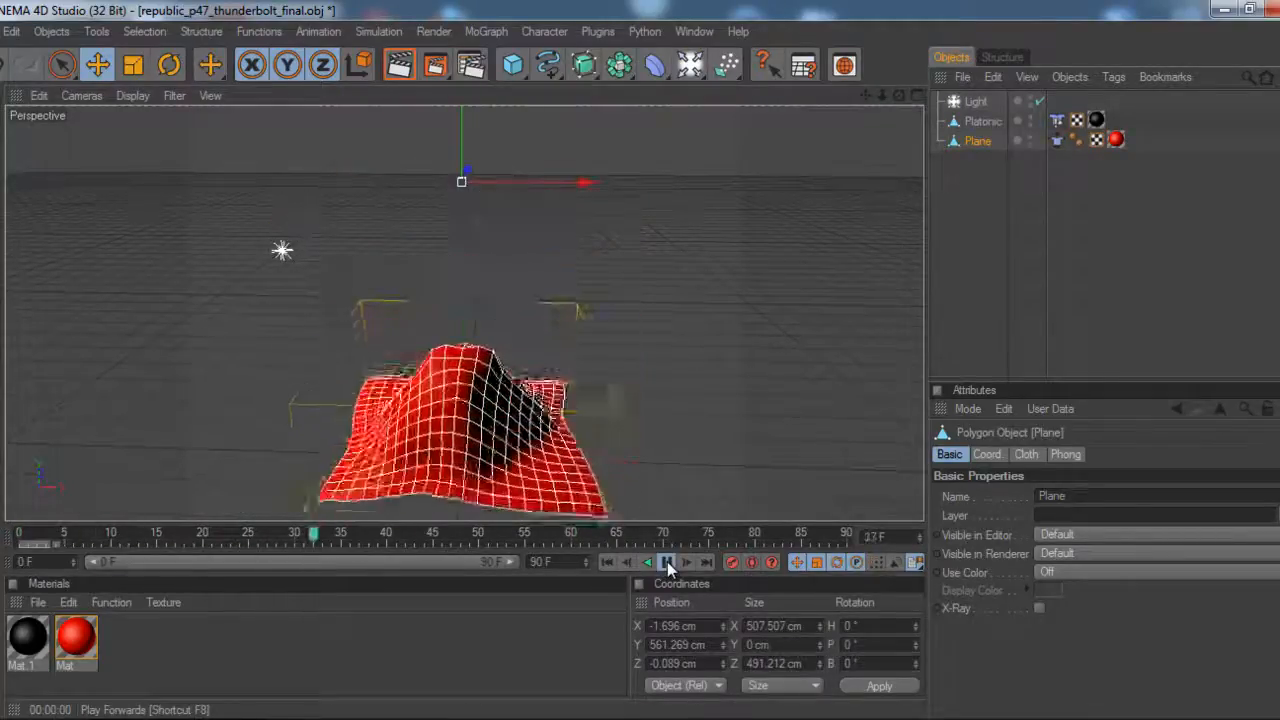
pyautogui.click(667, 561)
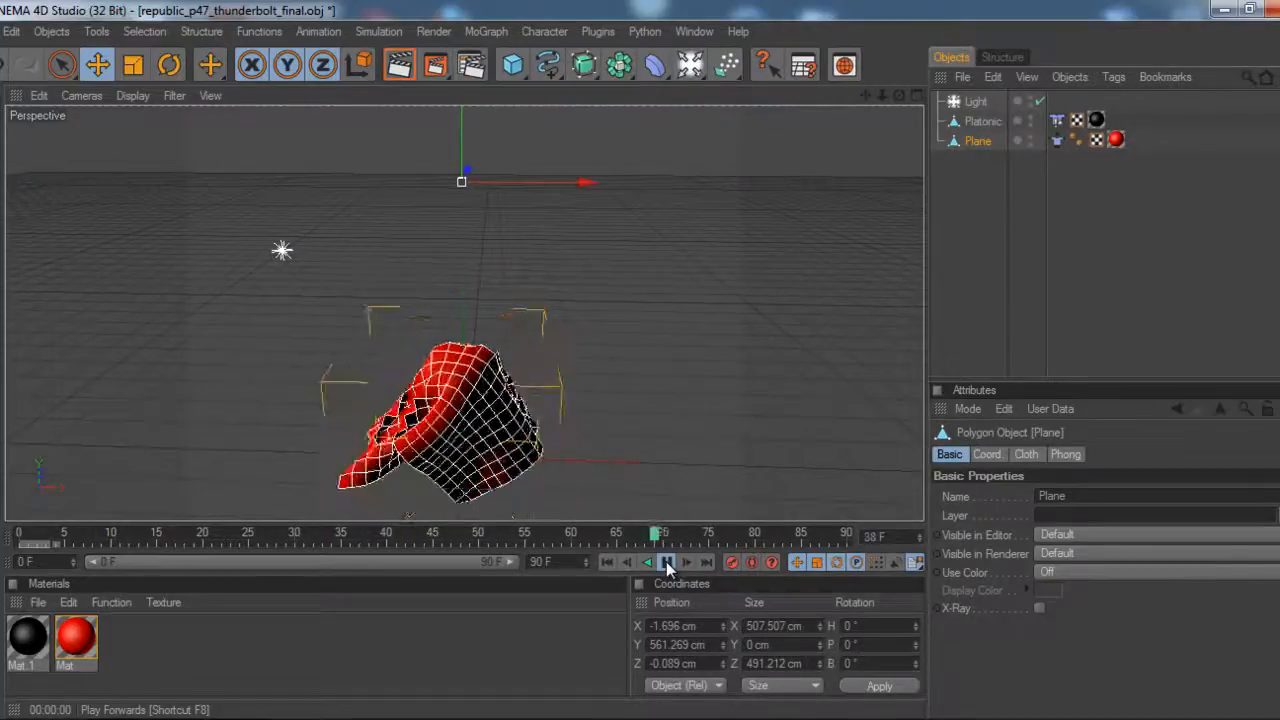